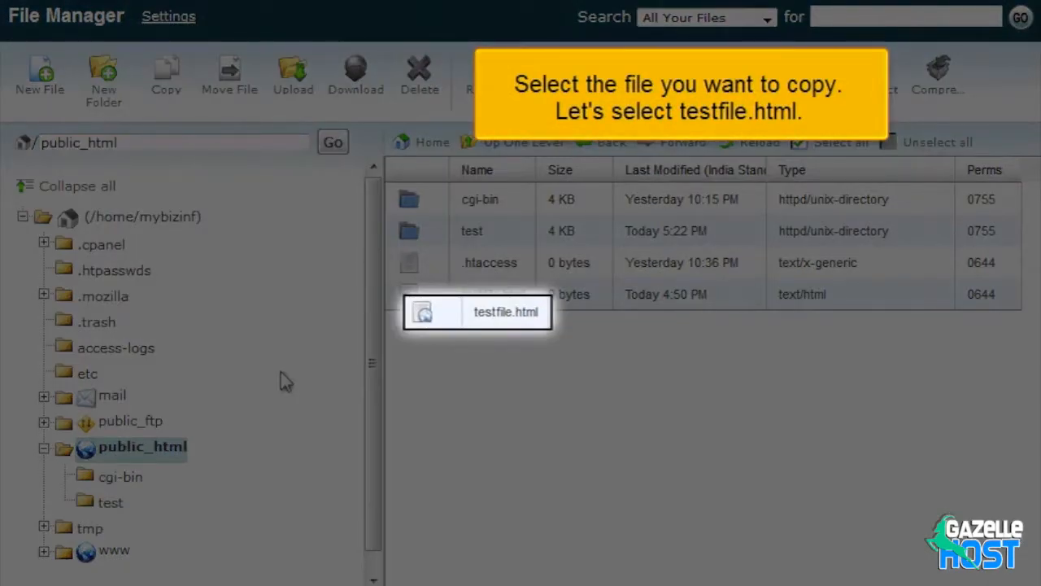
- Select testfile.html in public_html and start copying it
left_click(491, 293)
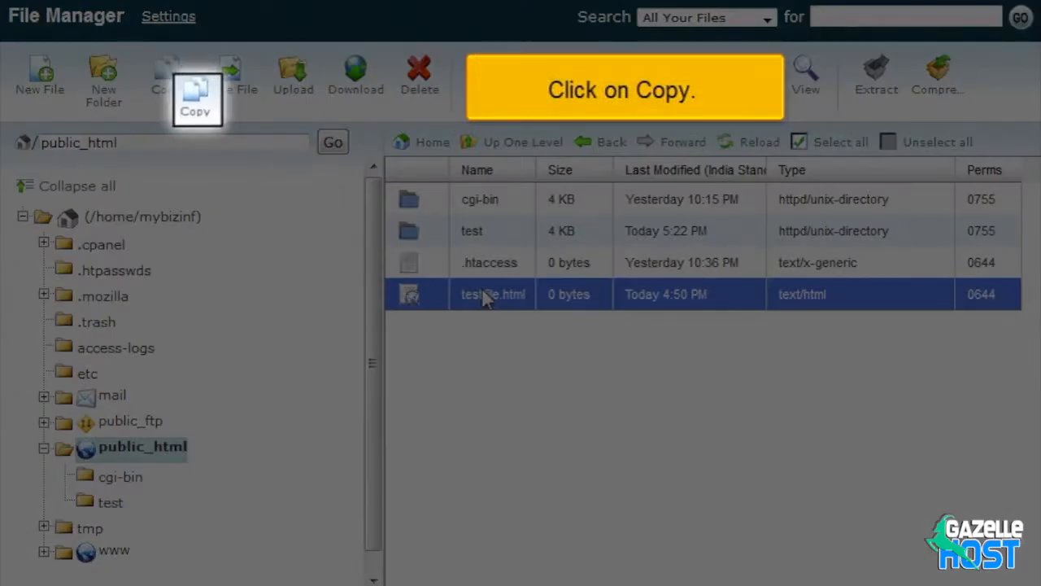
left_click(166, 73)
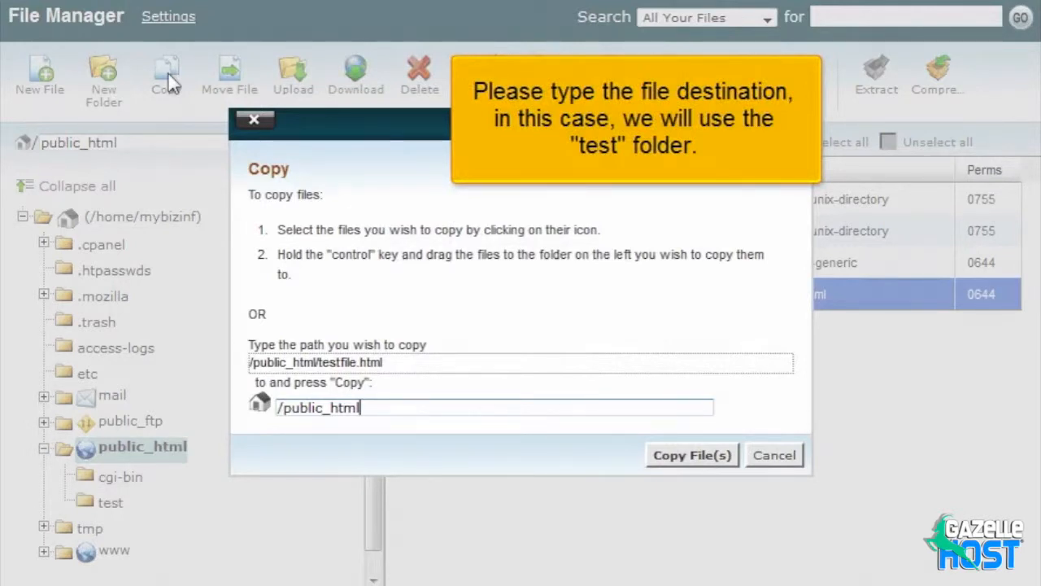
- Copy testfile.html to the destination /public_html/test
type("/test")
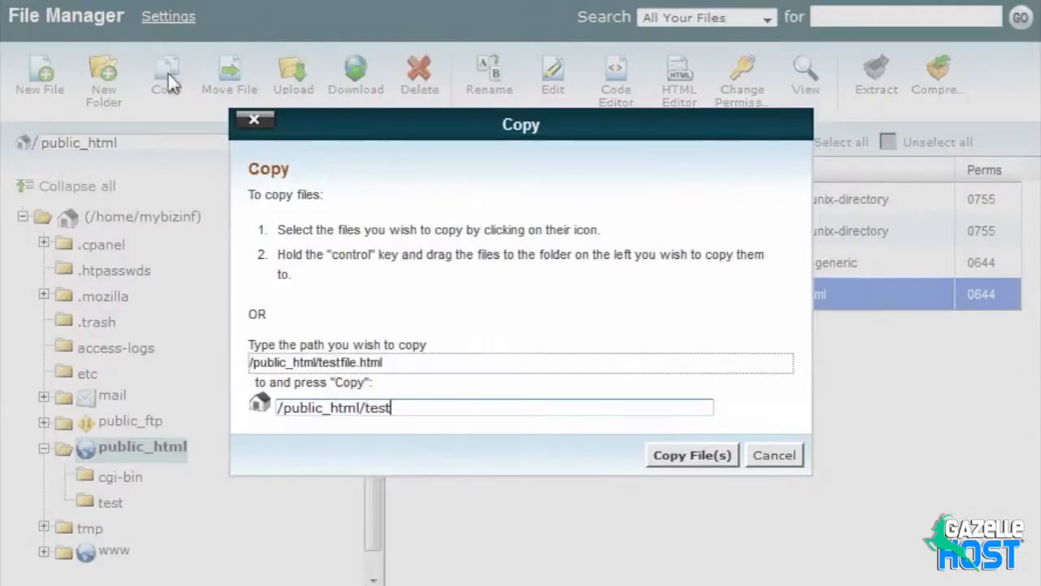
left_click(691, 455)
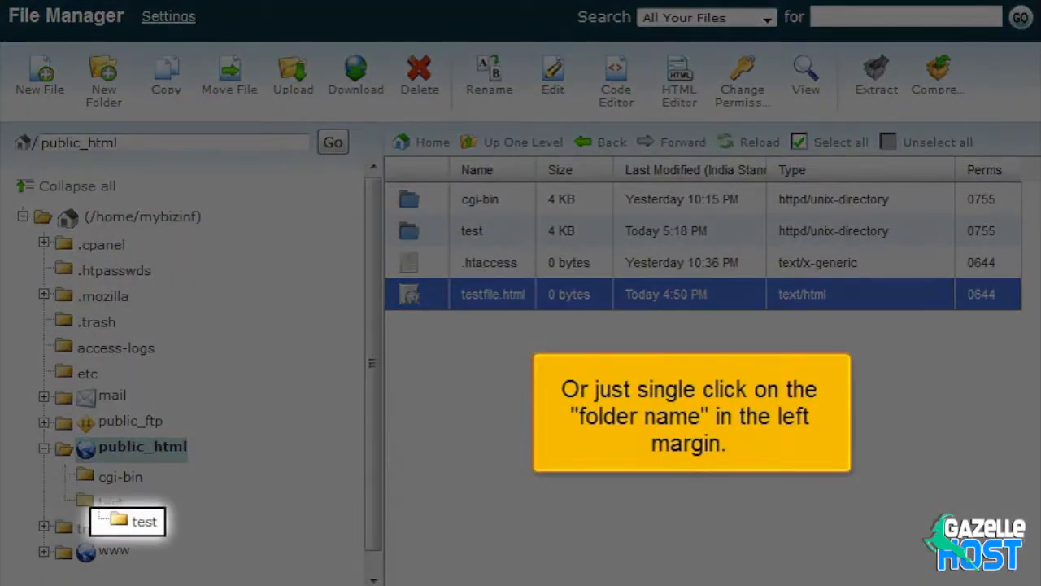
- View the test folder to confirm testfile.html arrived, then select newtest.html
left_click(143, 521)
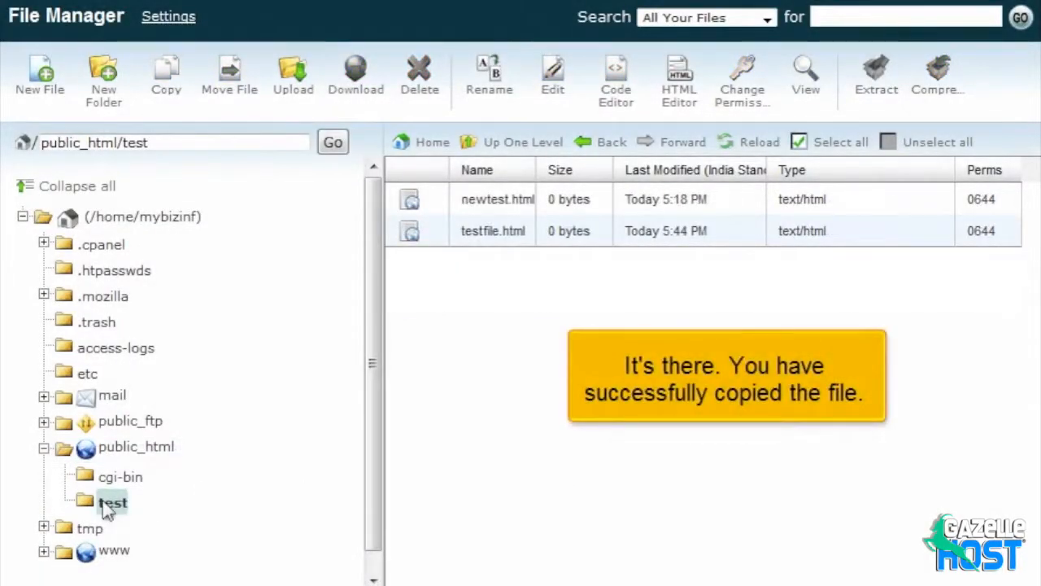
left_click(491, 231)
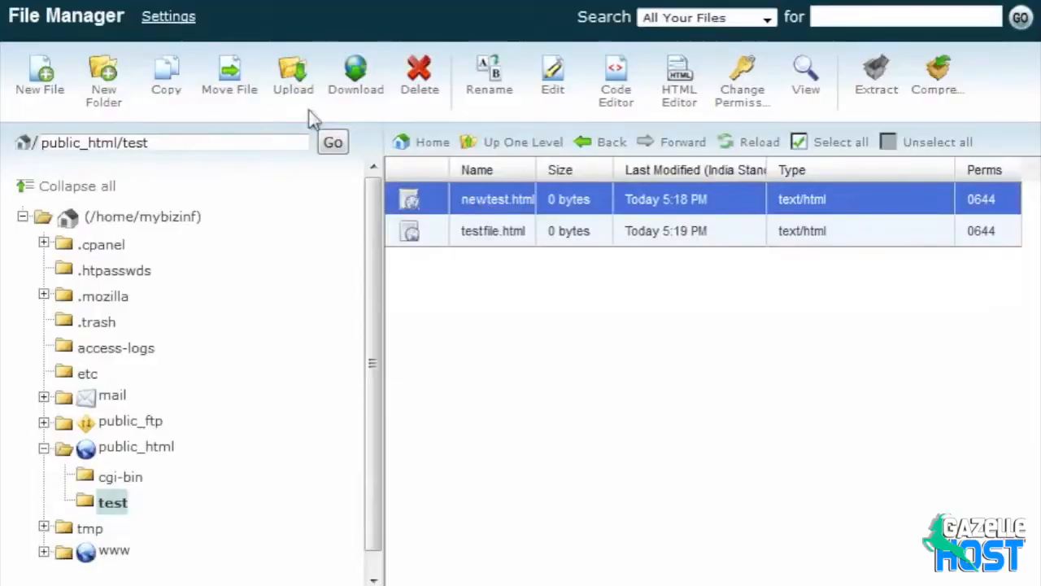
- Start moving newtest.html with /public_html/ as the destination
left_click(230, 73)
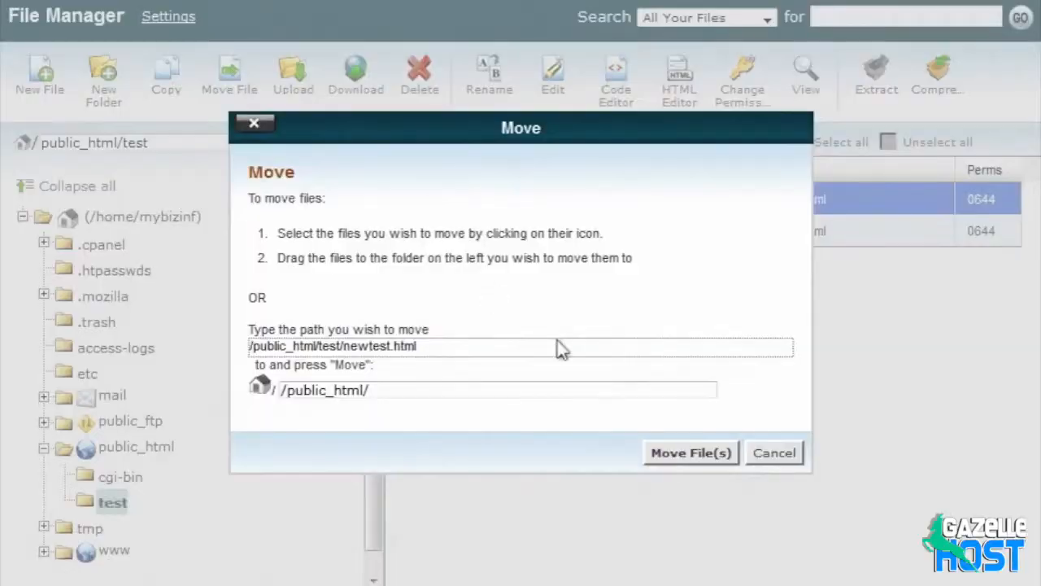
- Move newtest.html into /public_html/, leaving only testfile.html in test
left_click(690, 452)
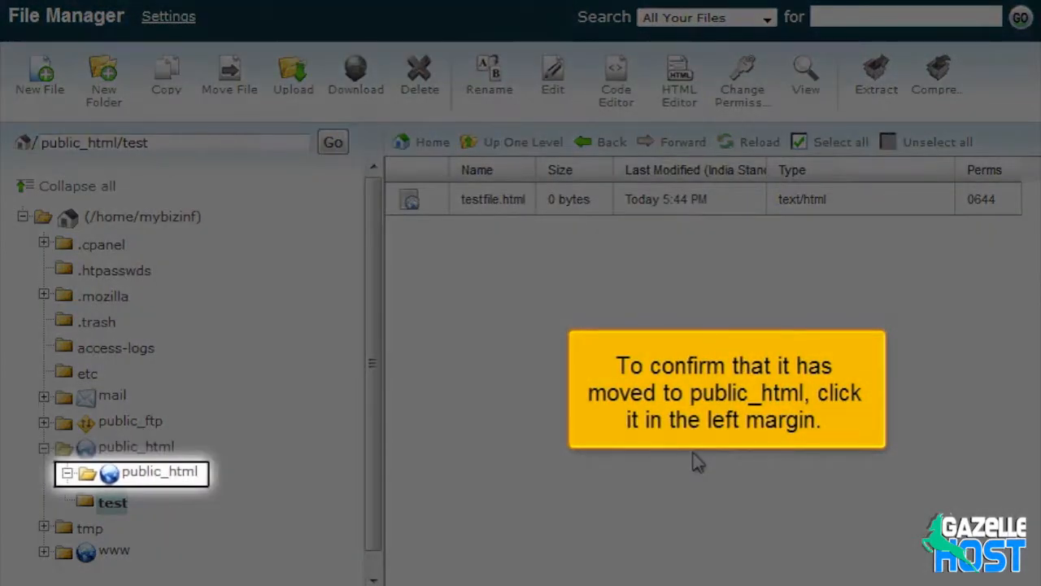
- View public_html to confirm newtest.html was moved there
left_click(137, 445)
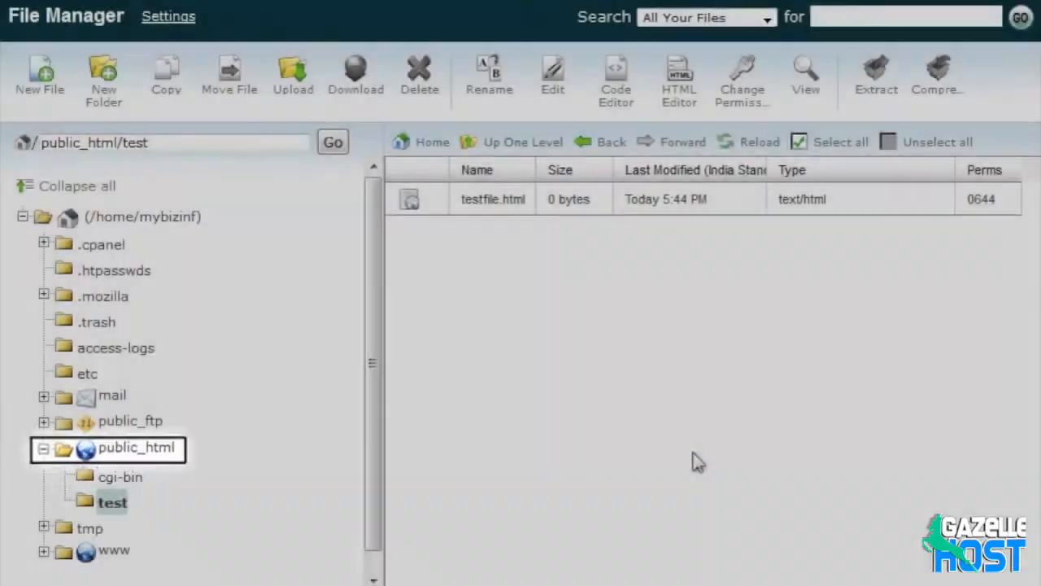